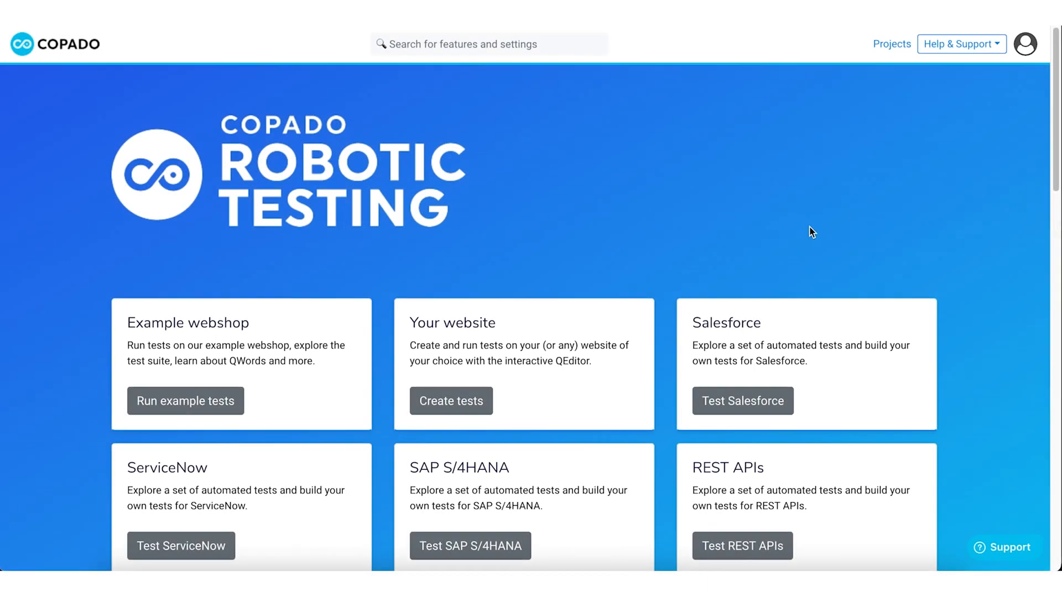
mouse_move(891, 45)
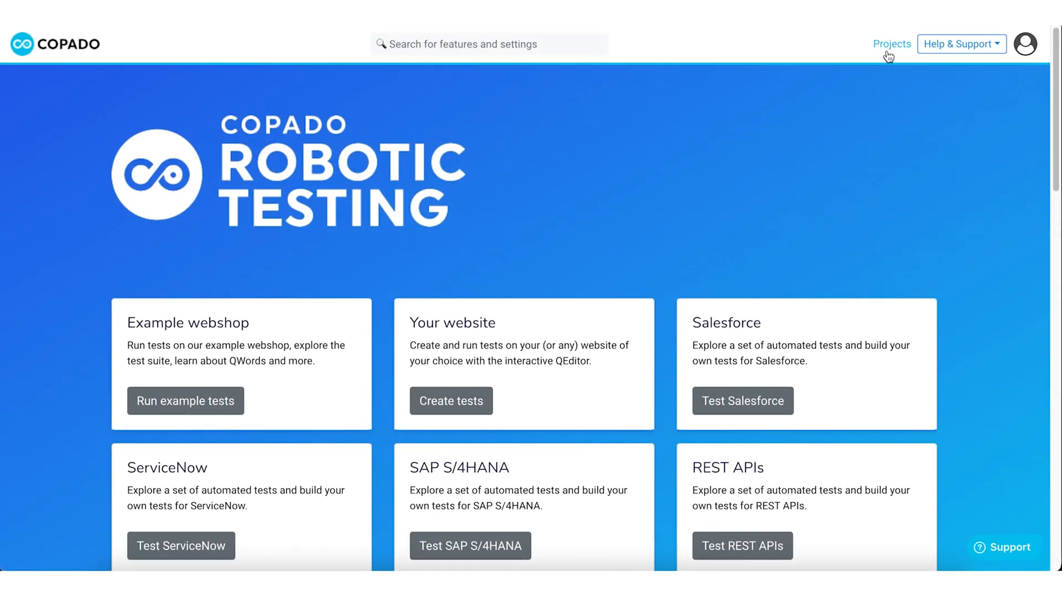
- Go to the Projects page and open Academy Project to view First Robot
left_click(891, 45)
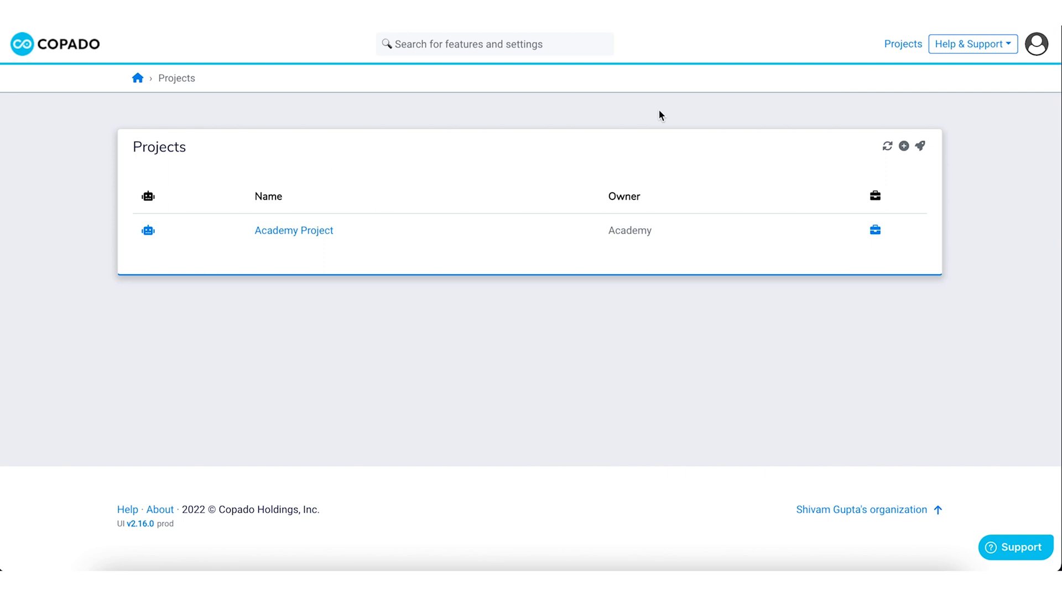
mouse_move(163, 230)
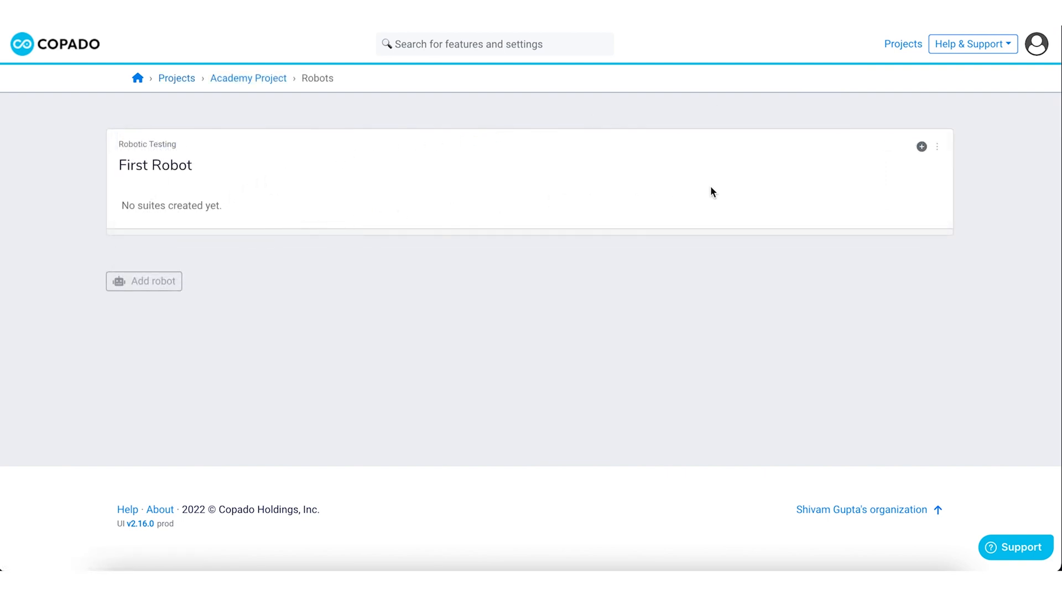
mouse_move(921, 147)
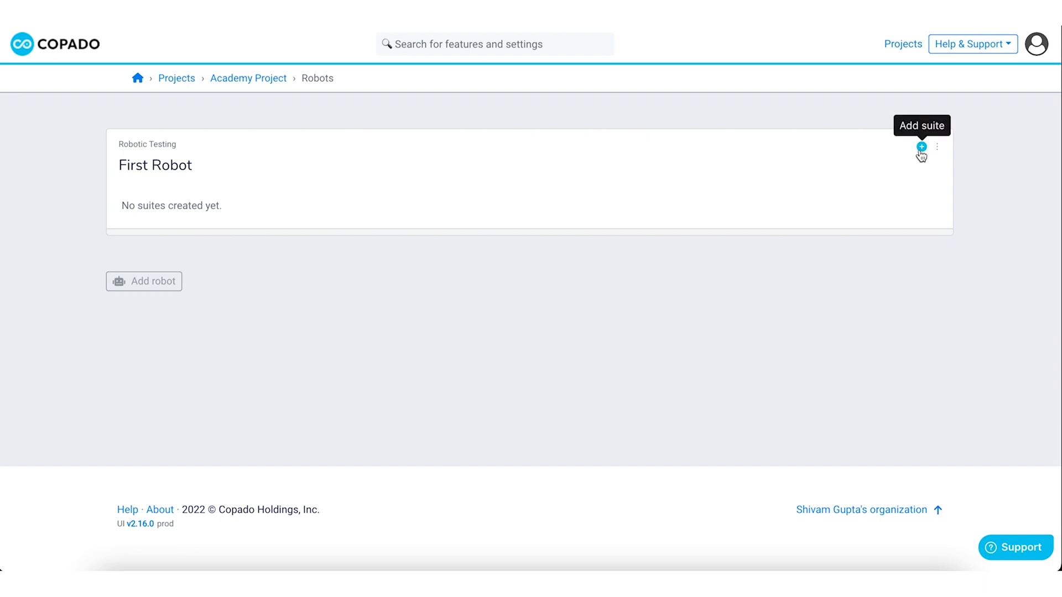
- Create an empty suite named New suite under First Robot
left_click(921, 147)
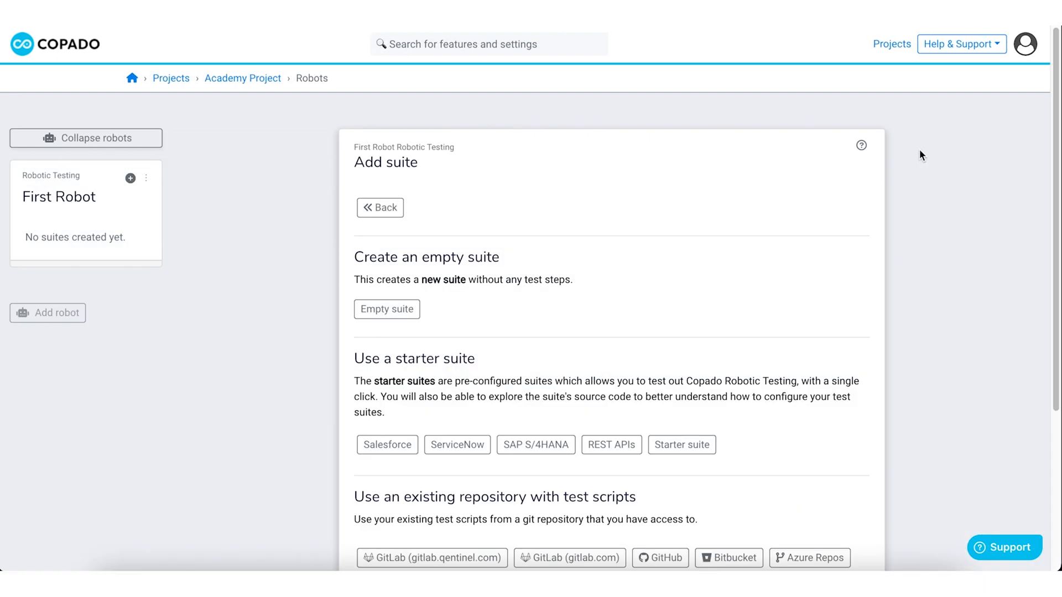
mouse_move(916, 159)
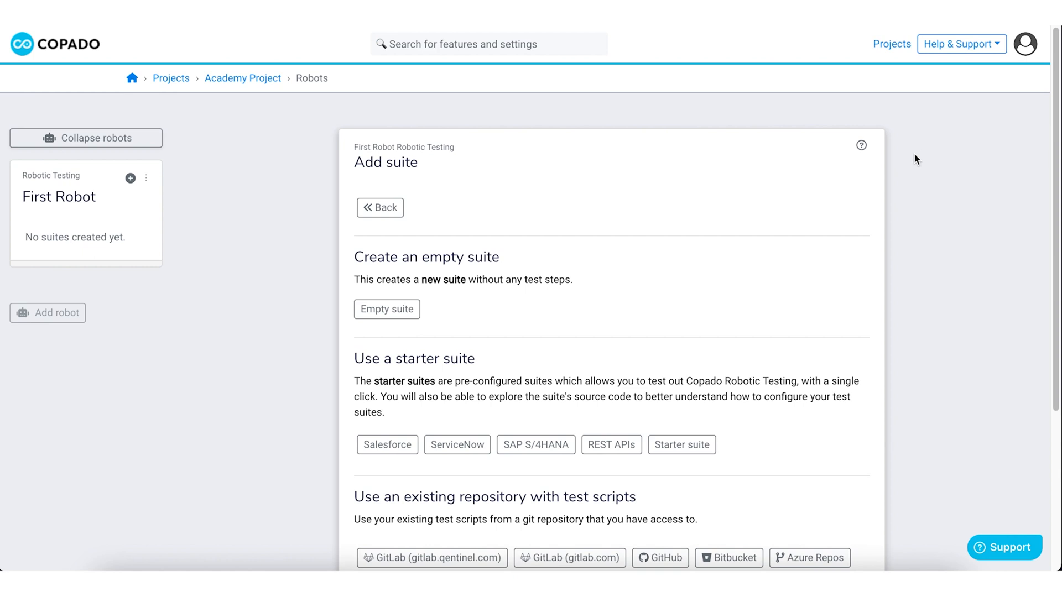
mouse_move(452, 307)
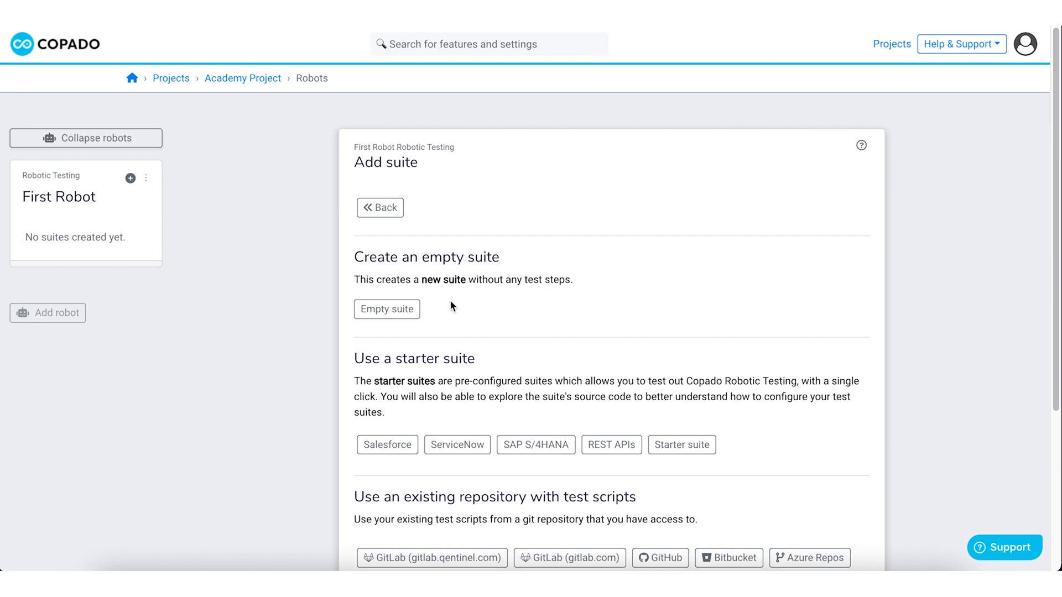
left_click(386, 309)
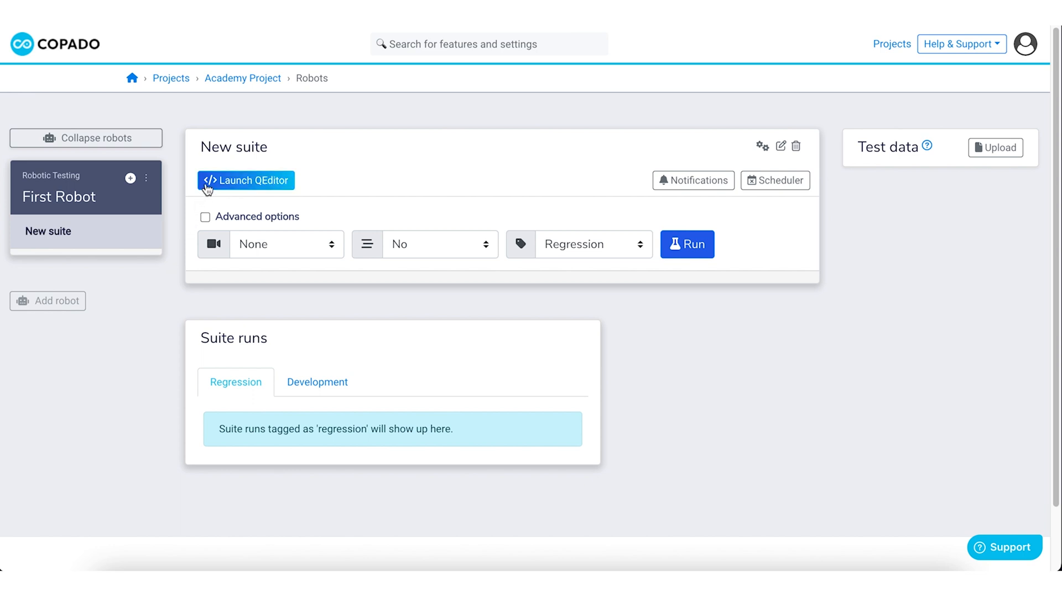
- Launch QEditor for New suite, showing its tests.robot file
left_click(246, 180)
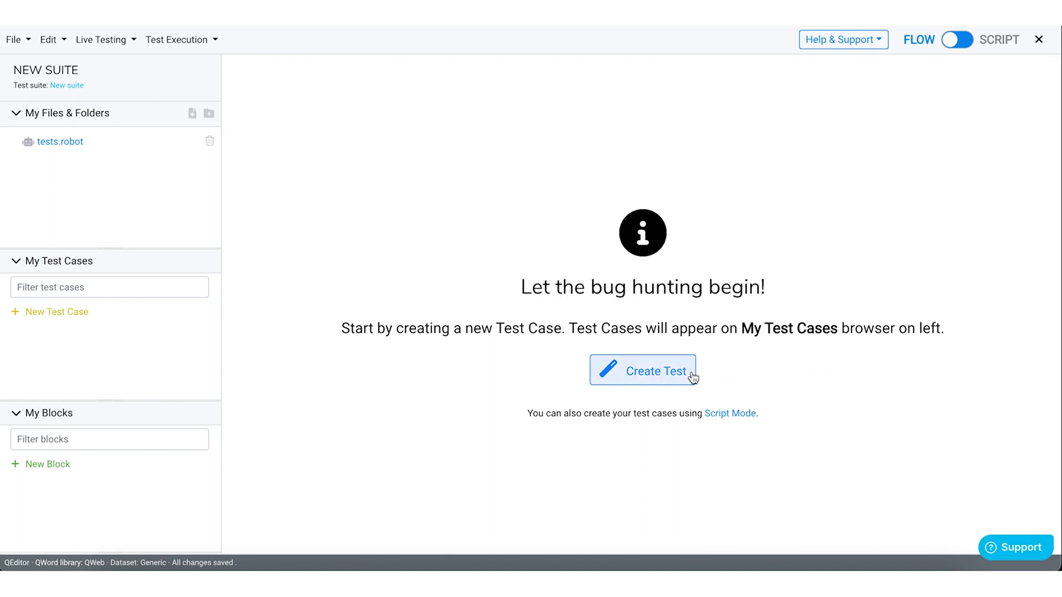
- Create test case 'Play Copado Robotic Testing Demo Video' in tests.robot
left_click(642, 371)
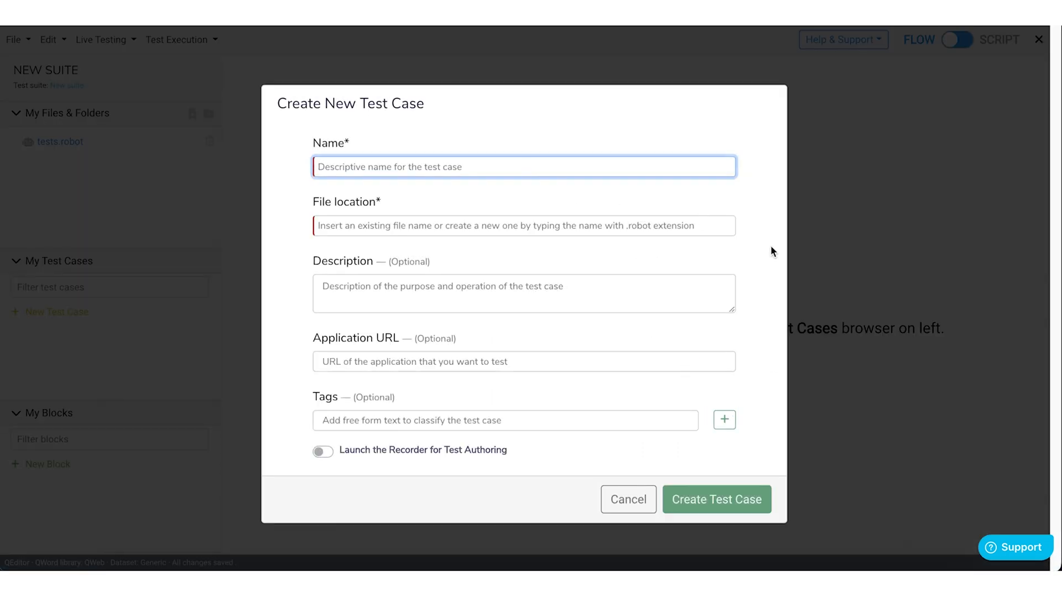
type("Play Copado Robotic Testing Demo Video")
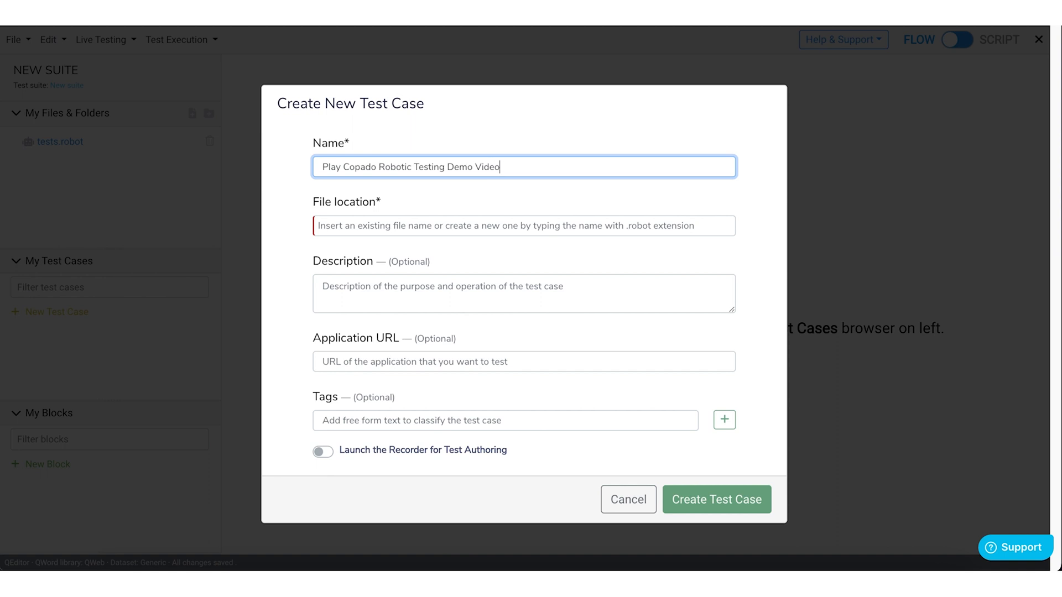
mouse_move(775, 254)
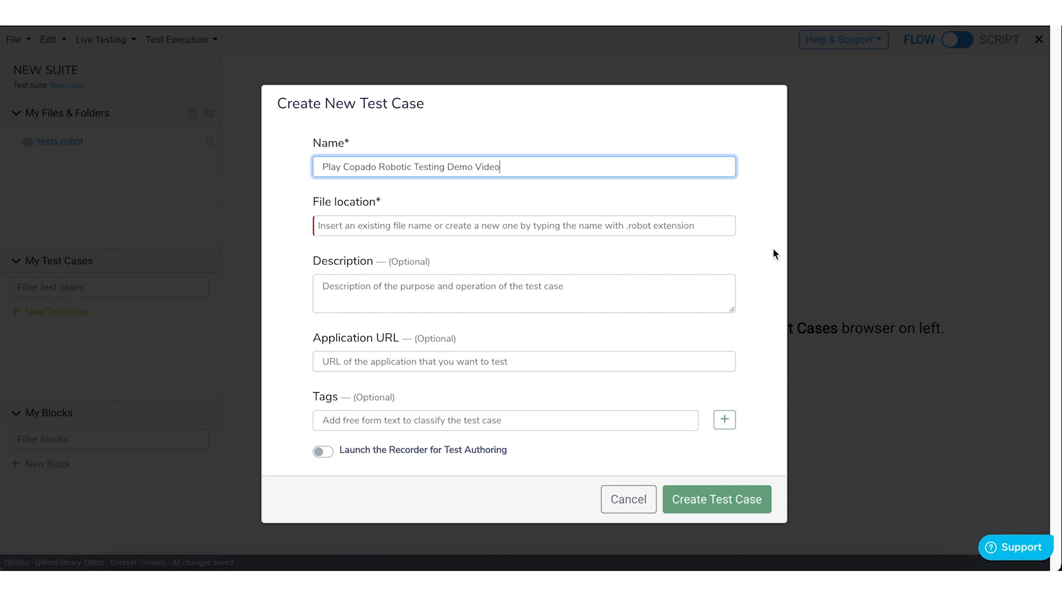
left_click(524, 226)
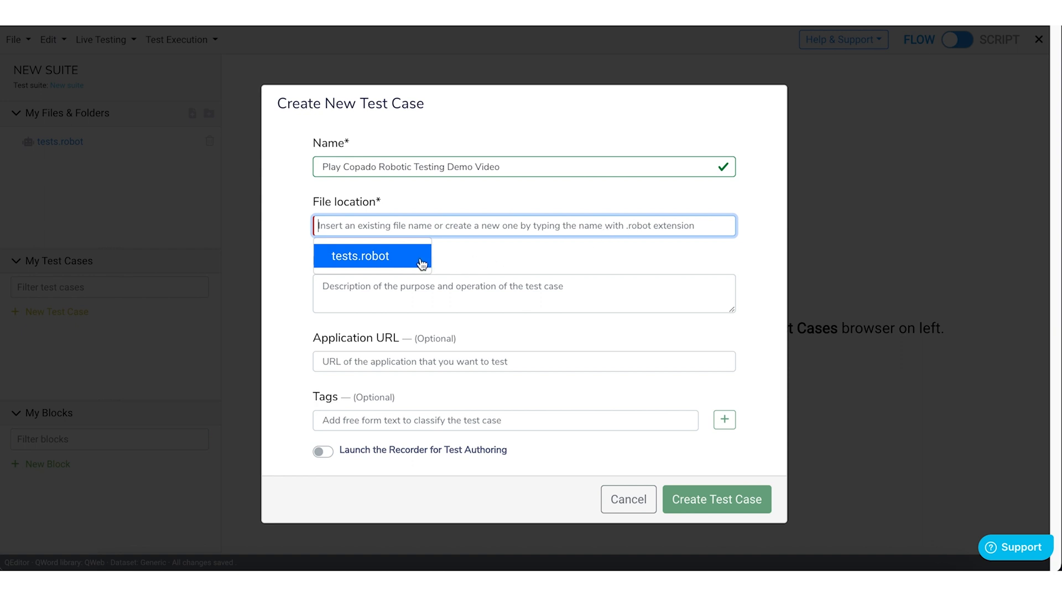
left_click(360, 256)
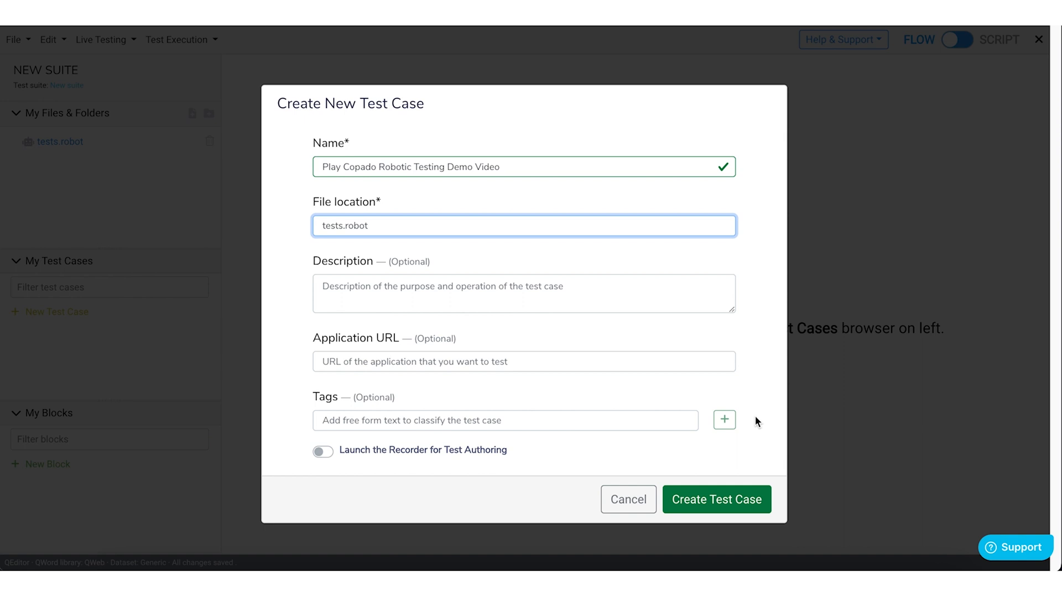
left_click(716, 499)
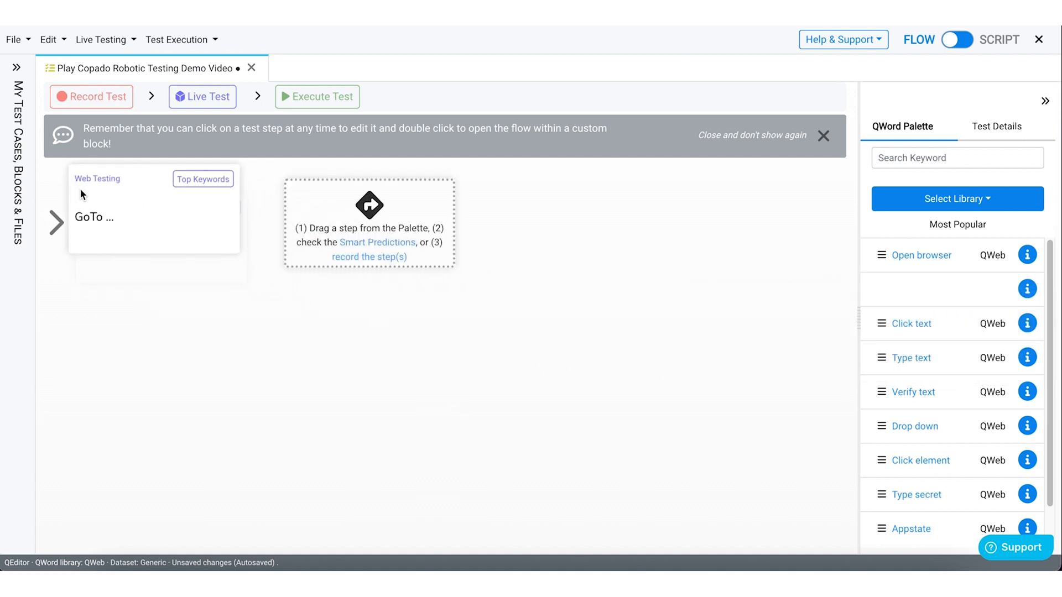
left_click(94, 217)
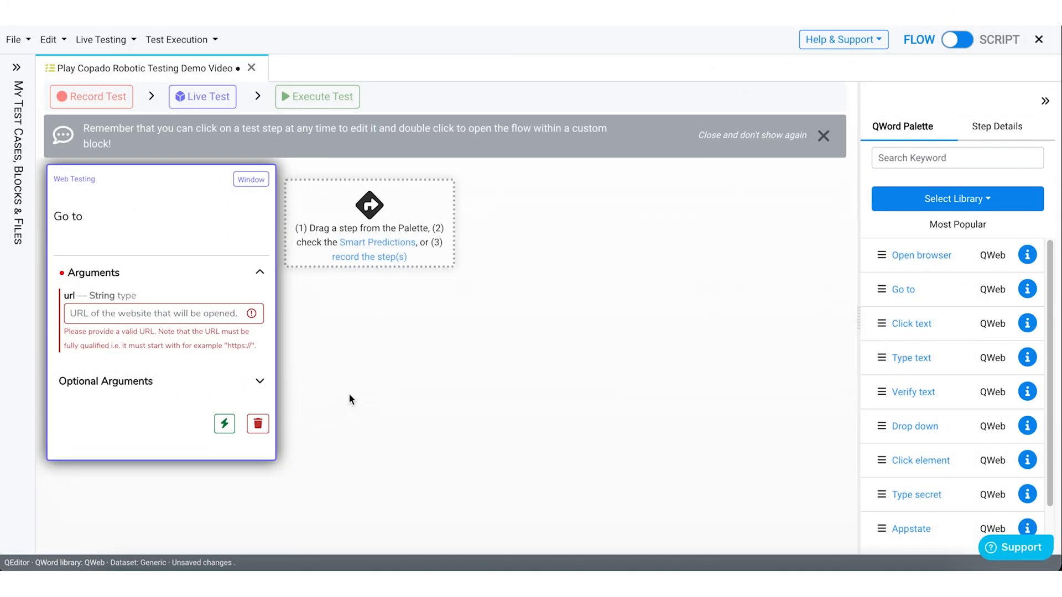
left_click(162, 313)
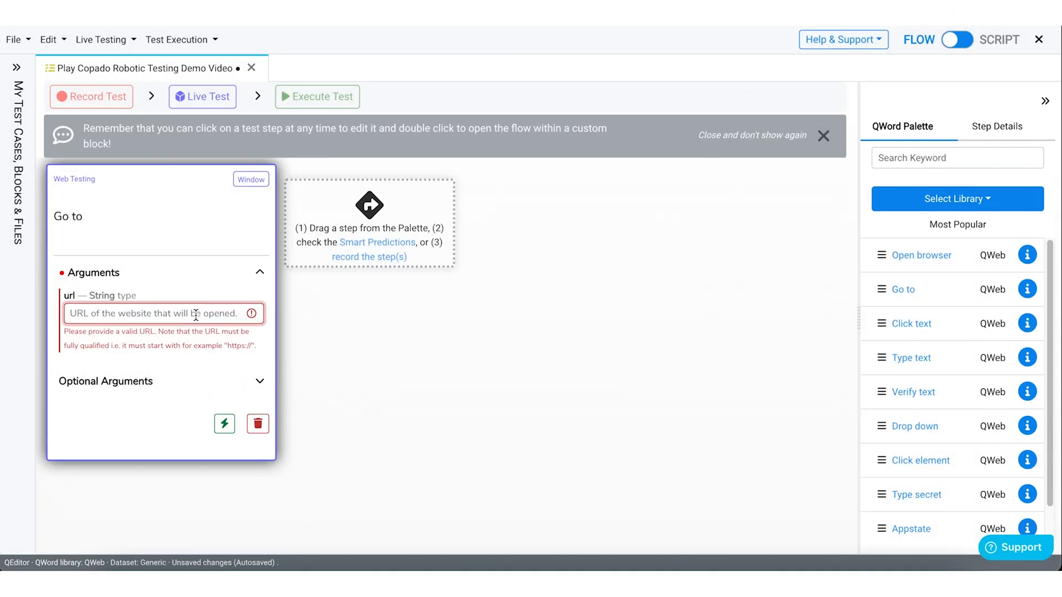
type("https://copado.com/")
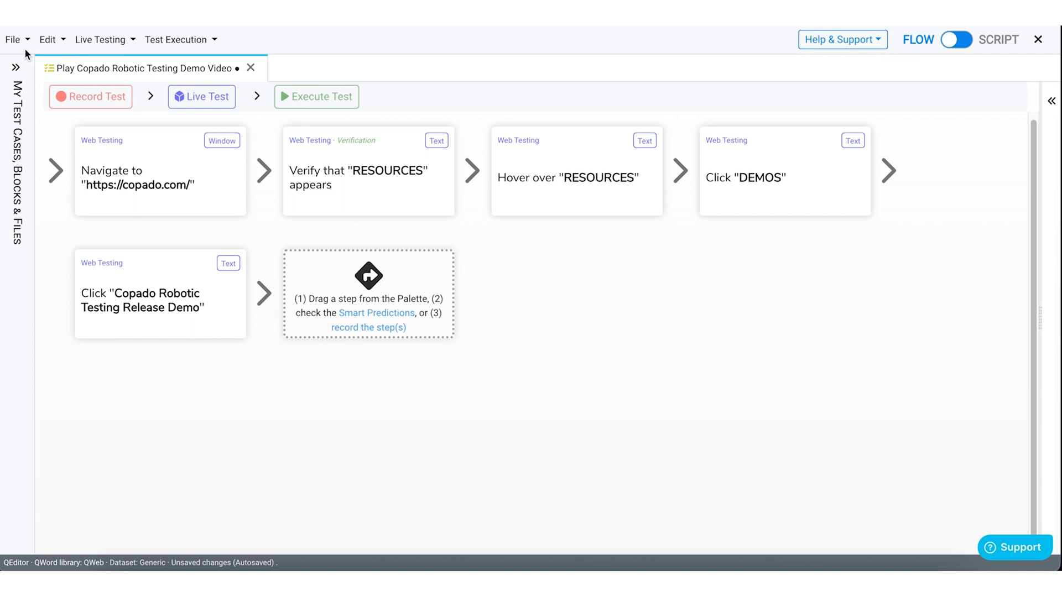
- Save the test case to tests.robot and confirm the changes
left_click(12, 38)
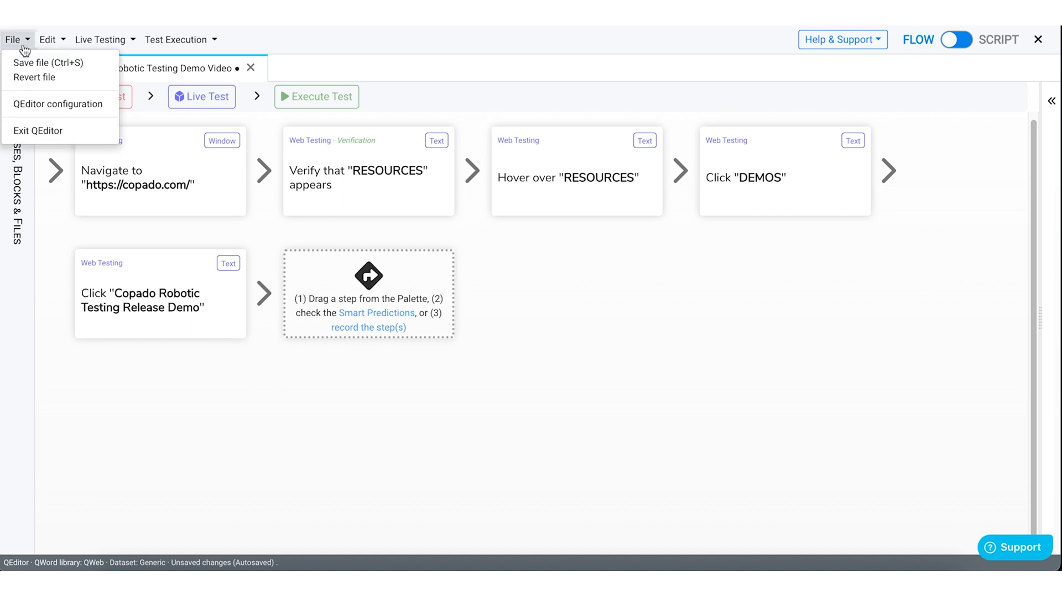
mouse_move(47, 63)
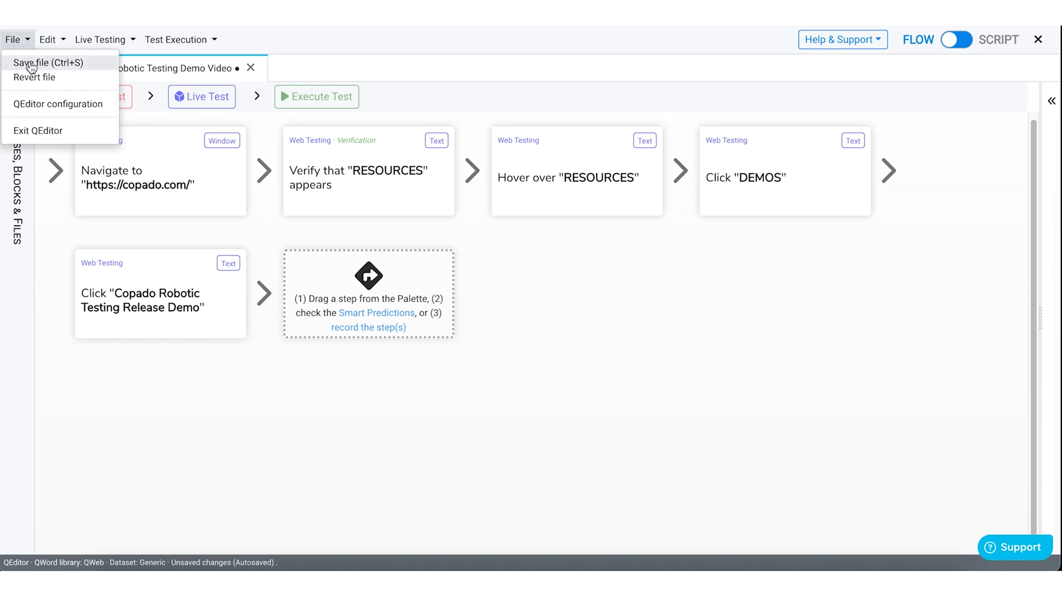
left_click(47, 63)
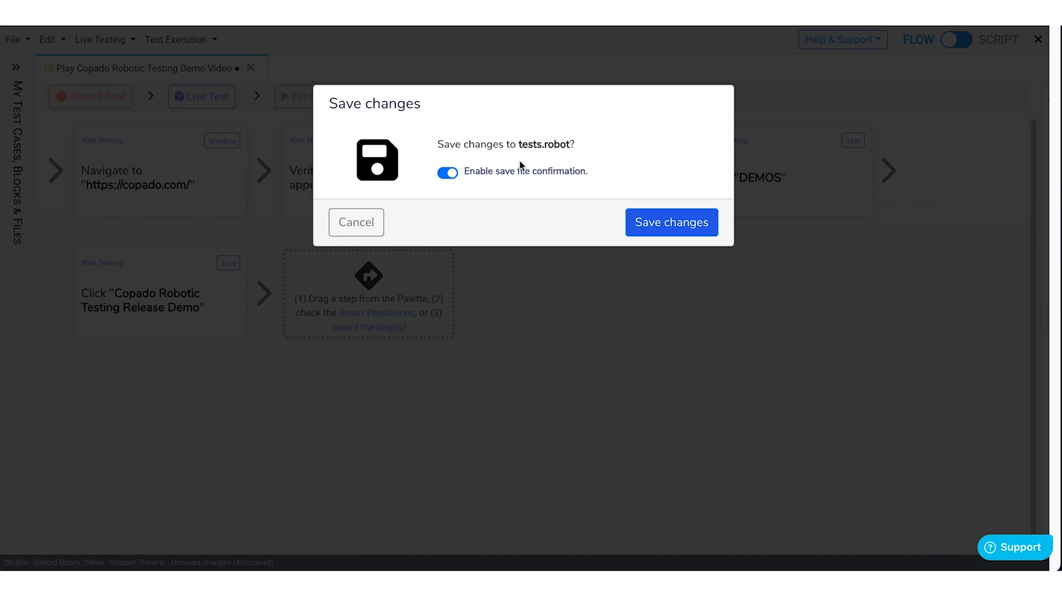
left_click(670, 222)
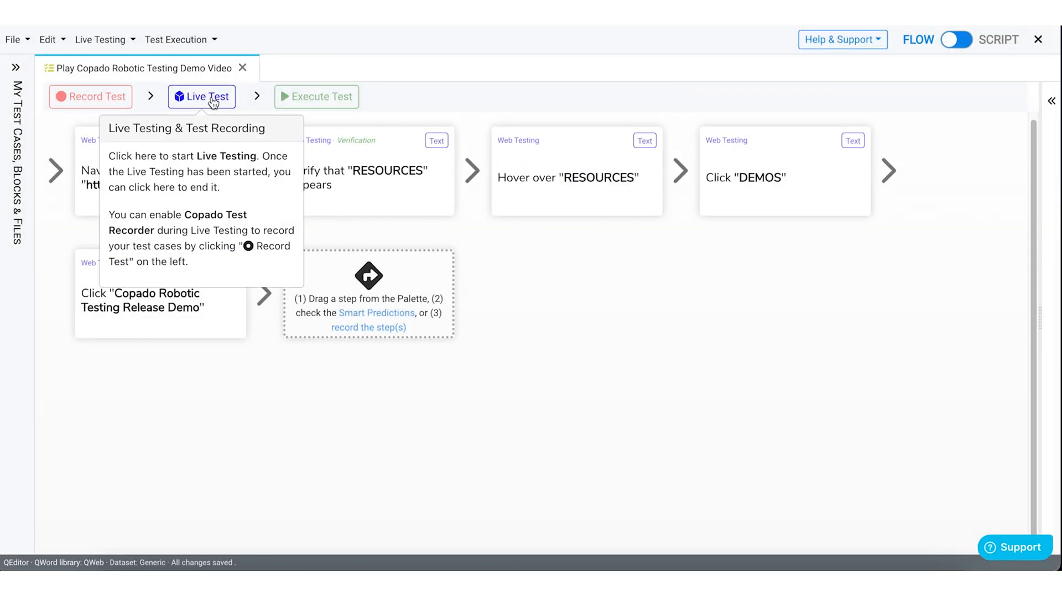
- Live-test GoTo, Verify and Hover RESOURCES, Click DEMOS and the Release Demo, then end live testing
left_click(201, 96)
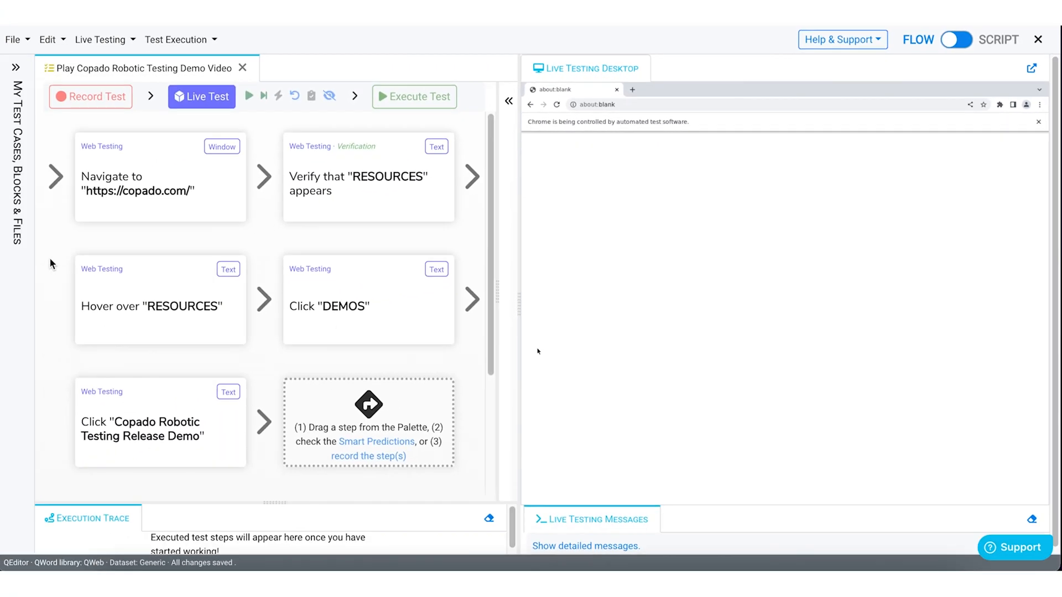
mouse_move(59, 262)
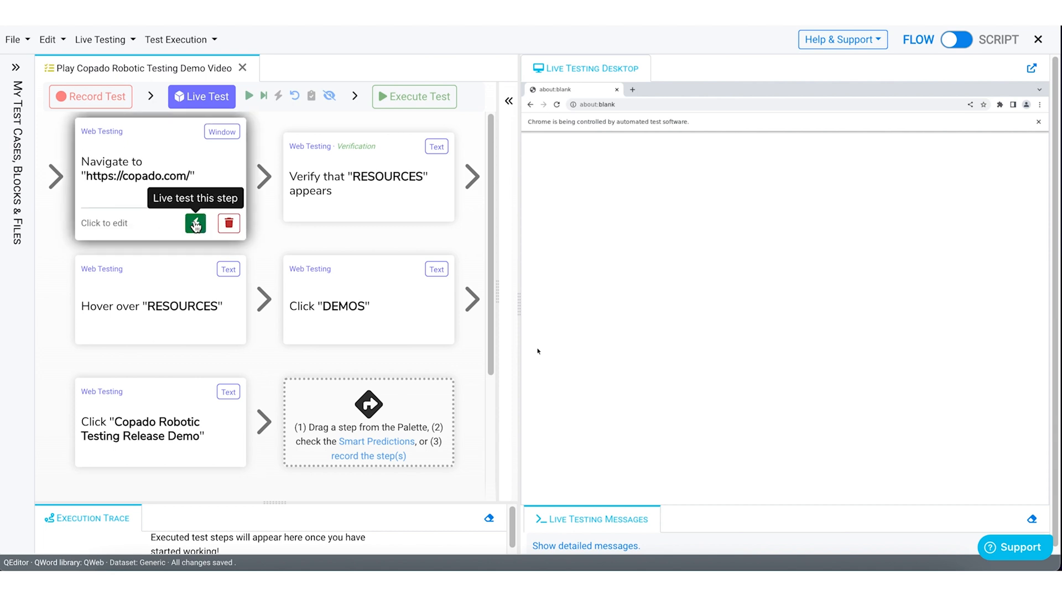
left_click(194, 224)
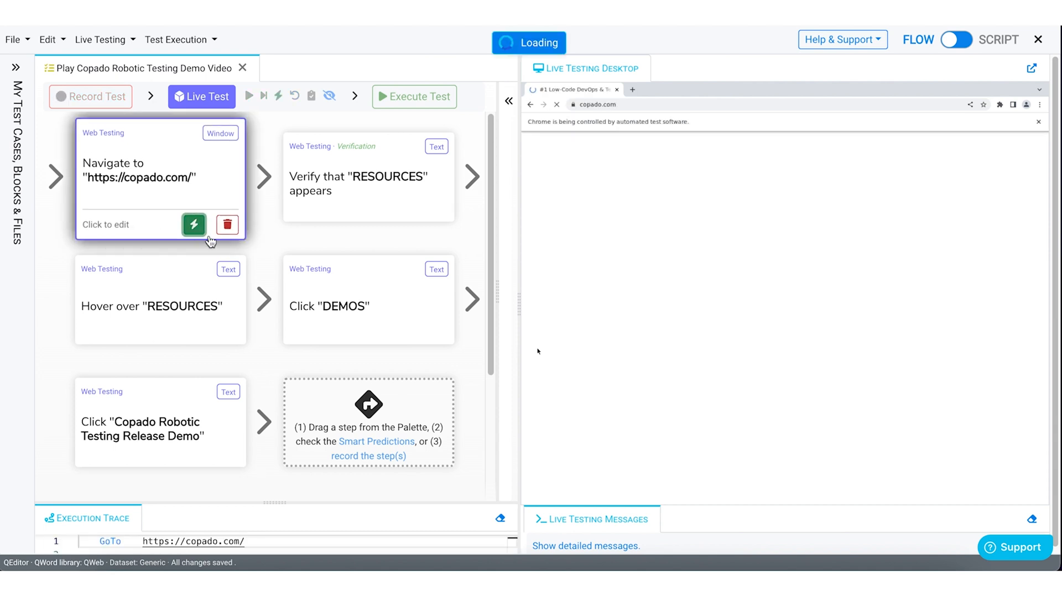
left_click(194, 224)
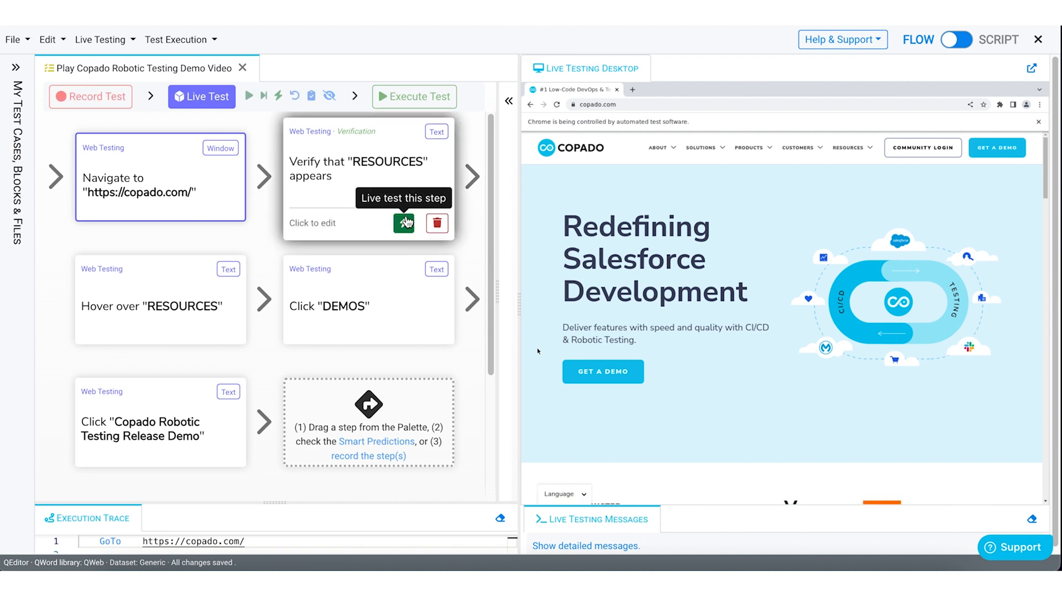
left_click(403, 224)
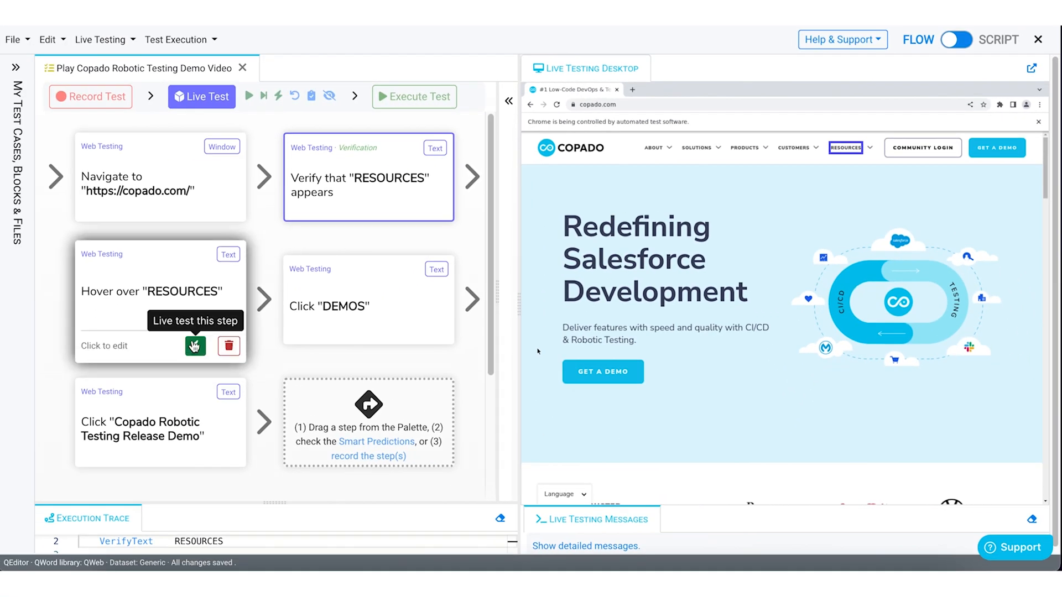
left_click(196, 346)
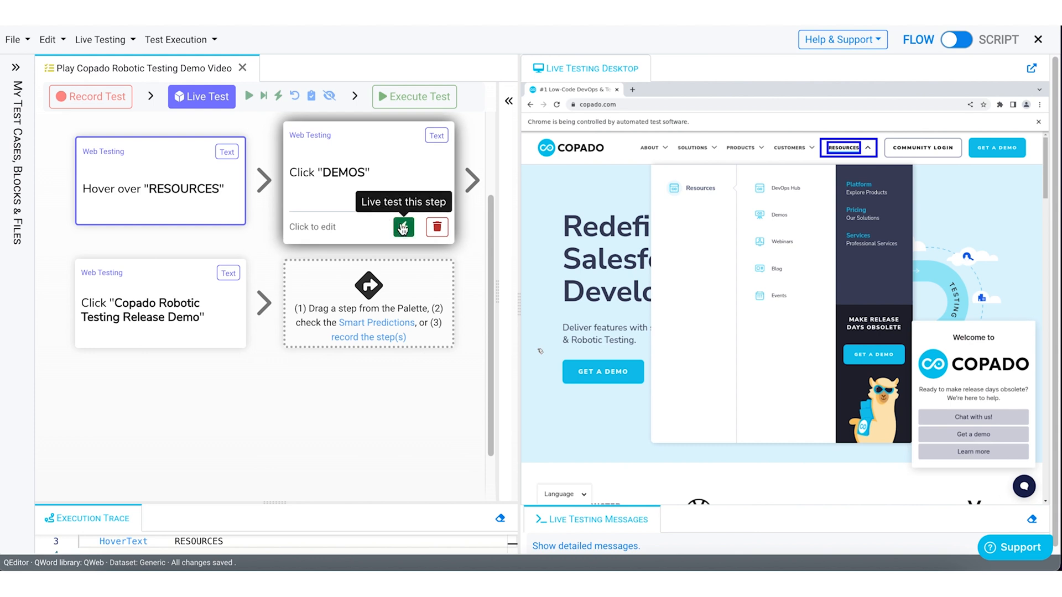
left_click(403, 227)
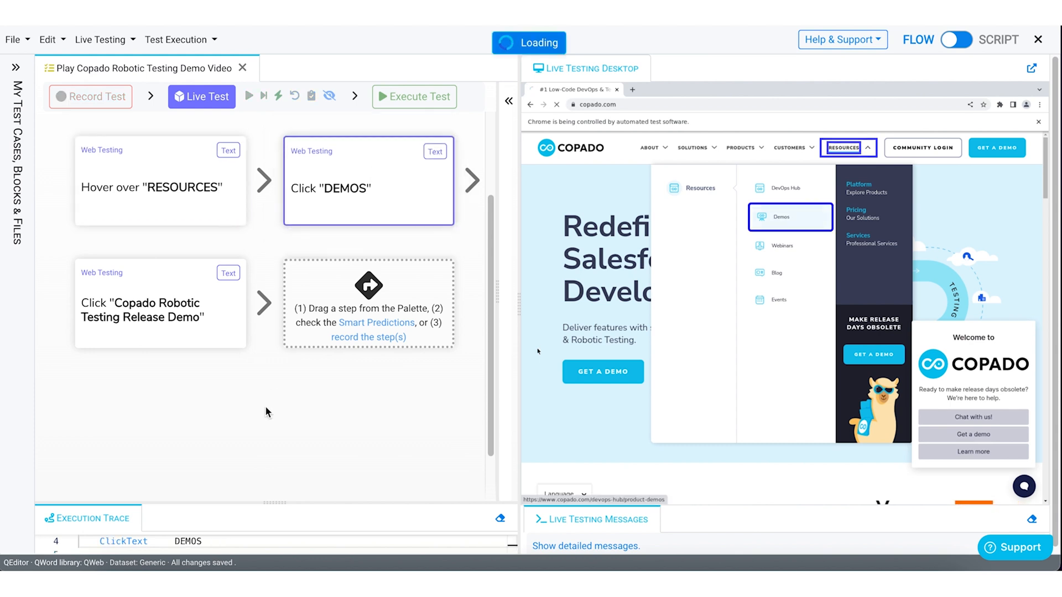
left_click(781, 217)
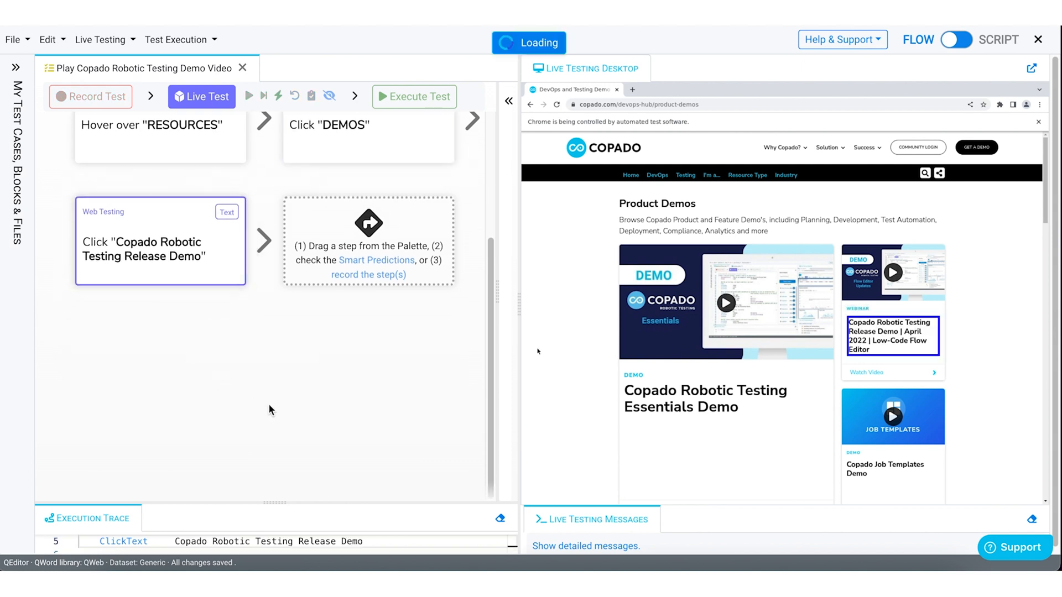
left_click(892, 341)
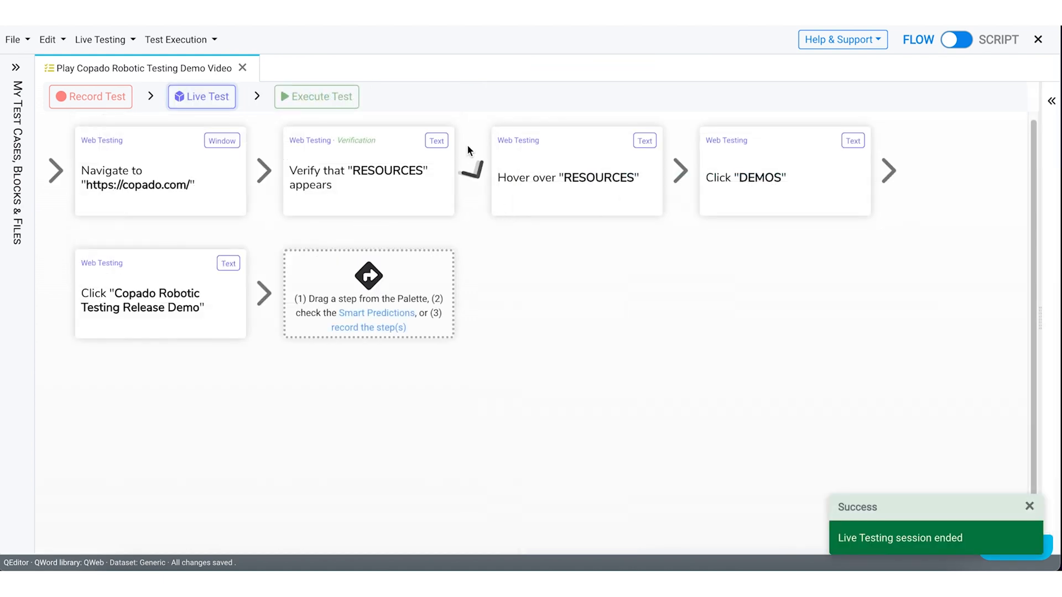
mouse_move(332, 105)
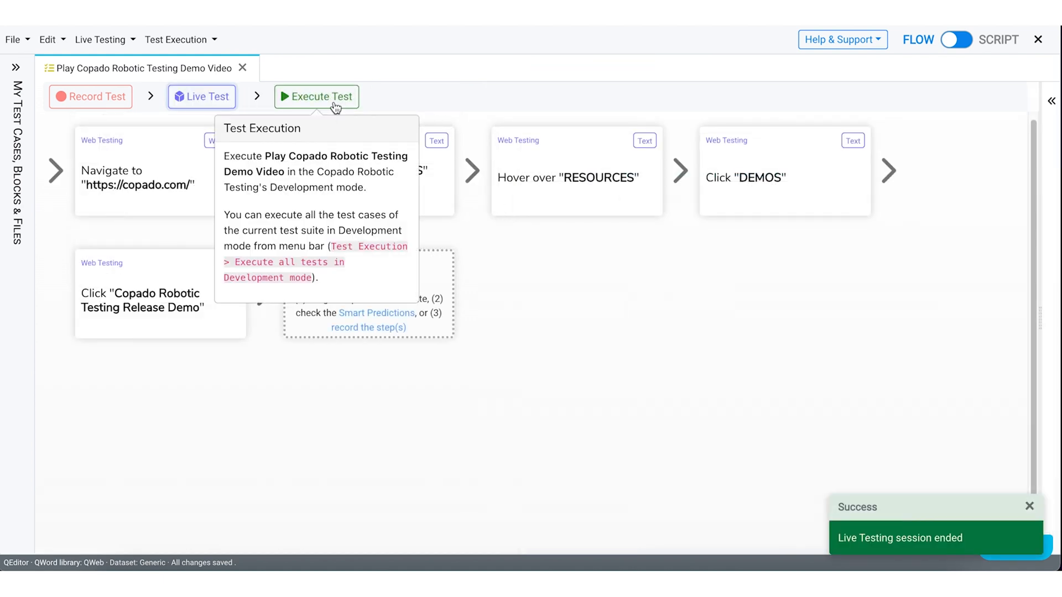
- Execute the test case and open its SUCCEEDED results showing 1 test passed, 100%
left_click(316, 97)
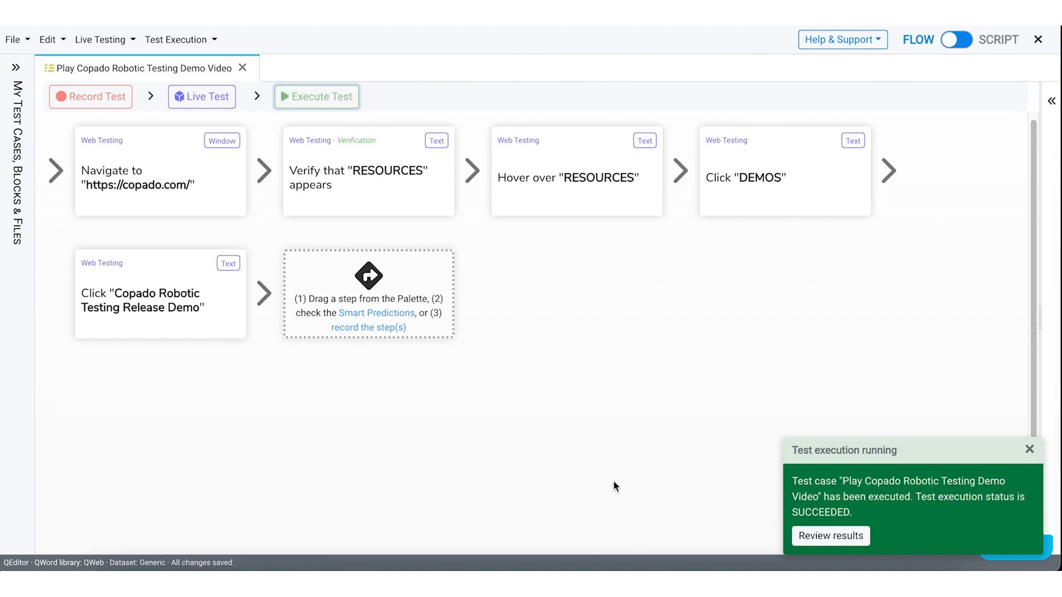
left_click(830, 536)
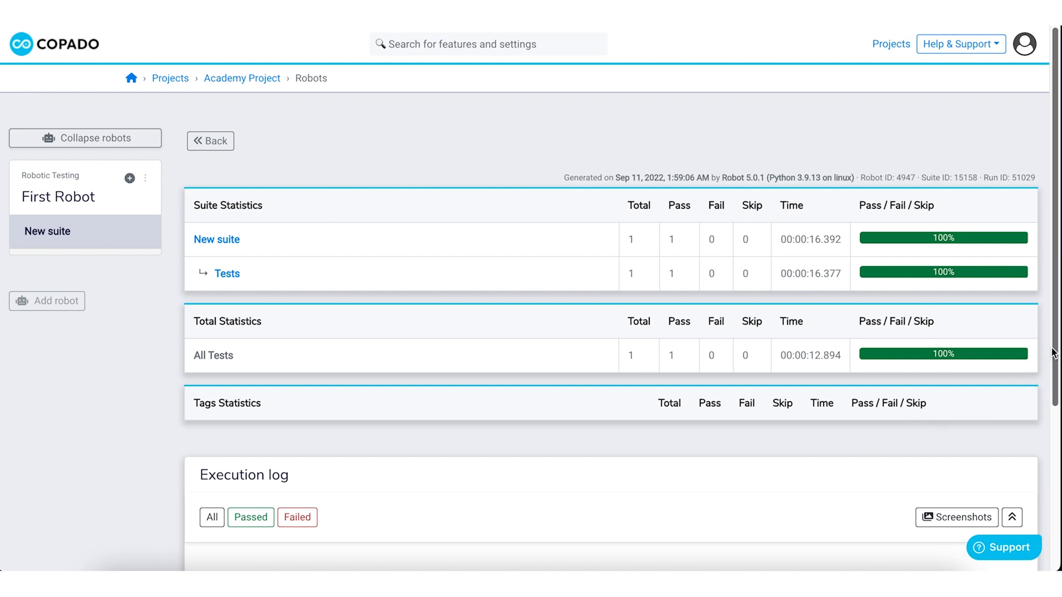
scroll("down", 3)
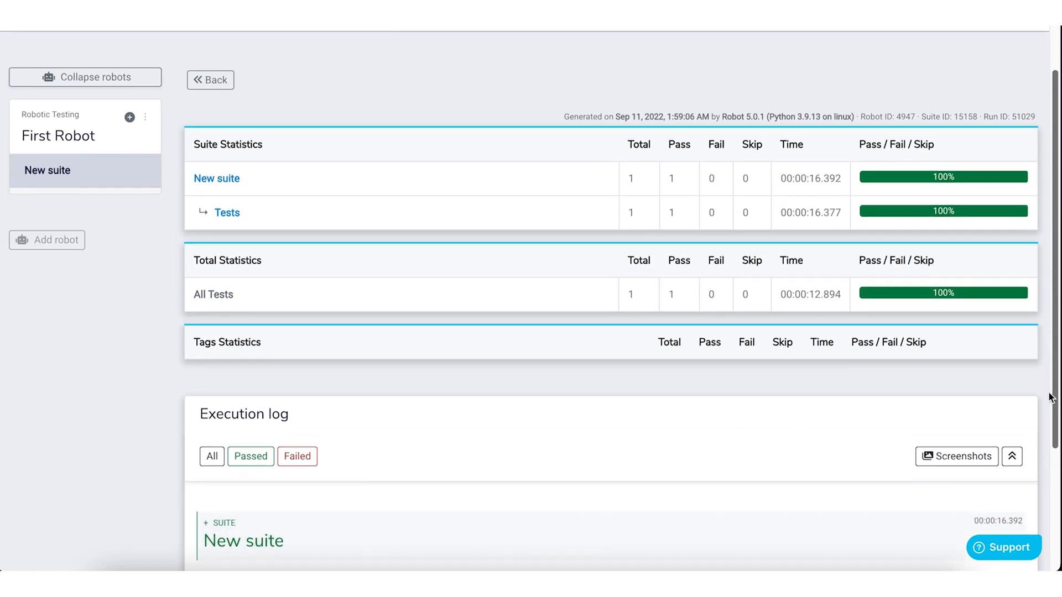
scroll("down", 3)
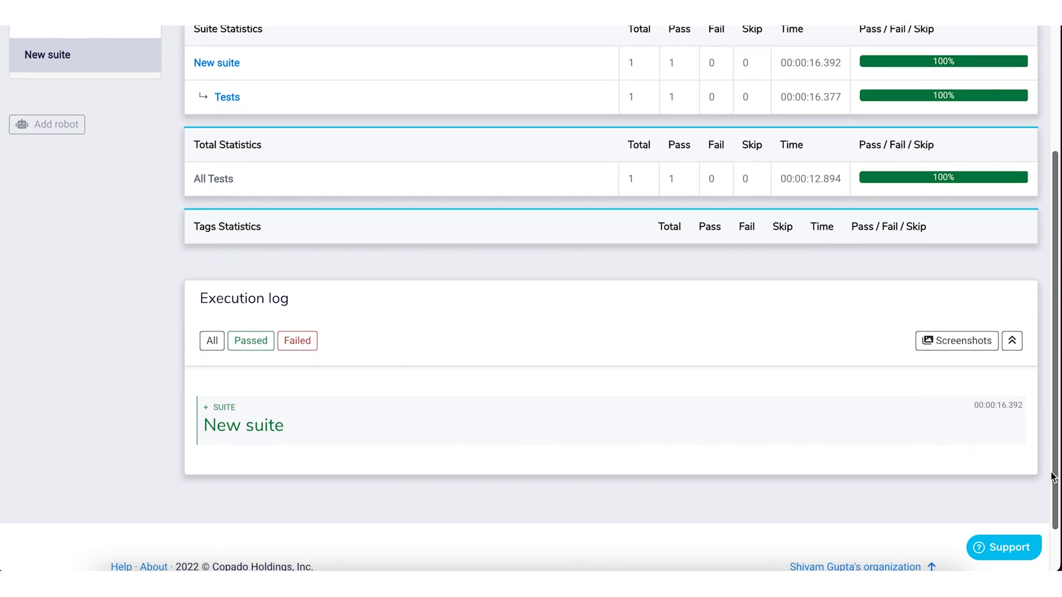